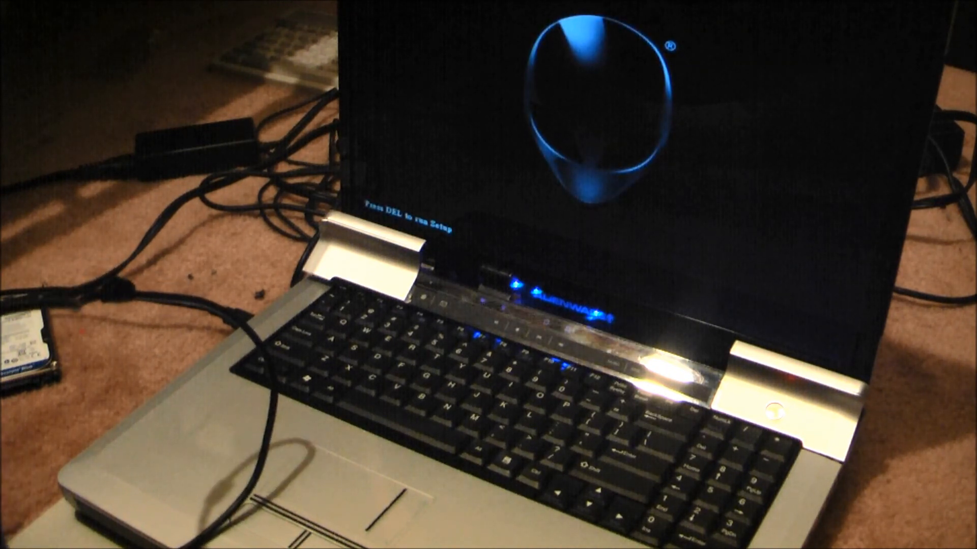
Enter BIOS setup with DEL at boot, review Main, then request Save Changes and Exit via F10.
key("delete")
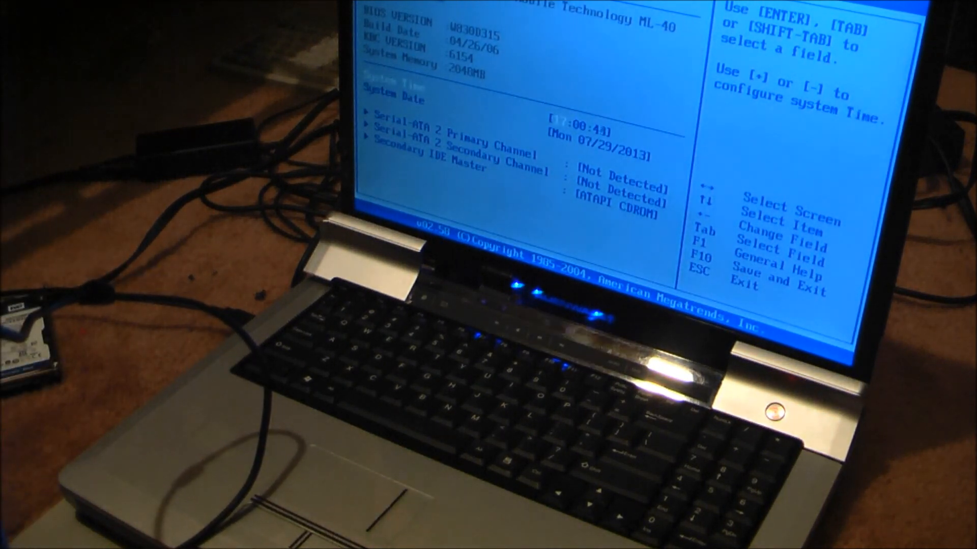
key("down")
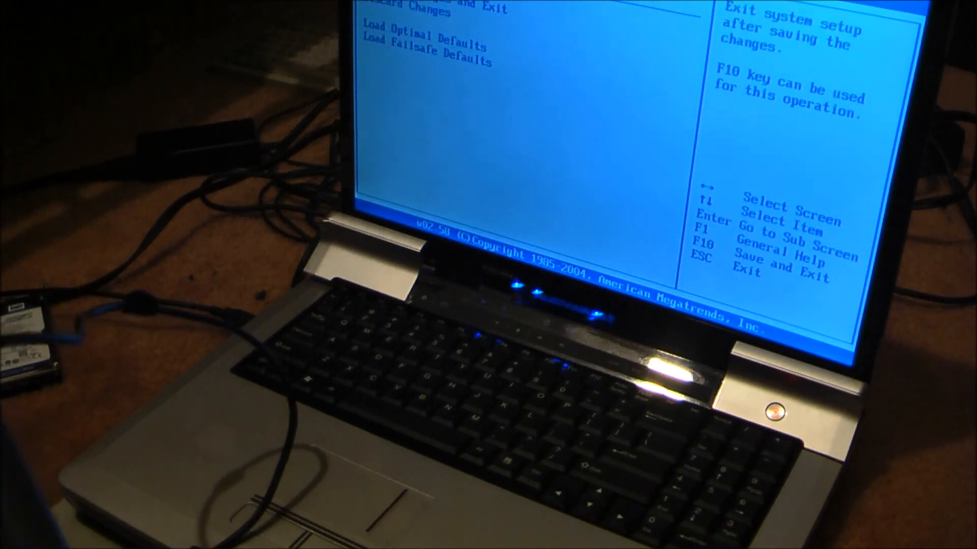
key("f10")
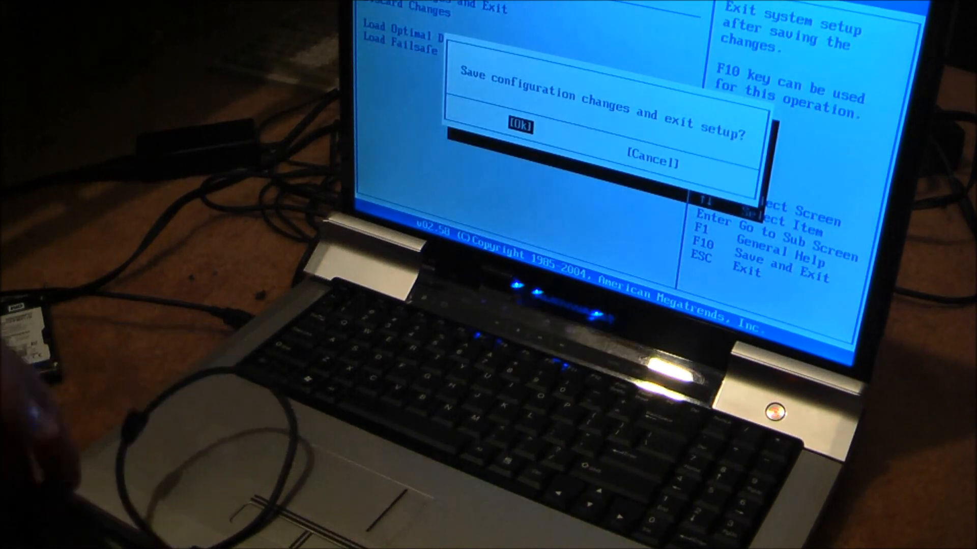